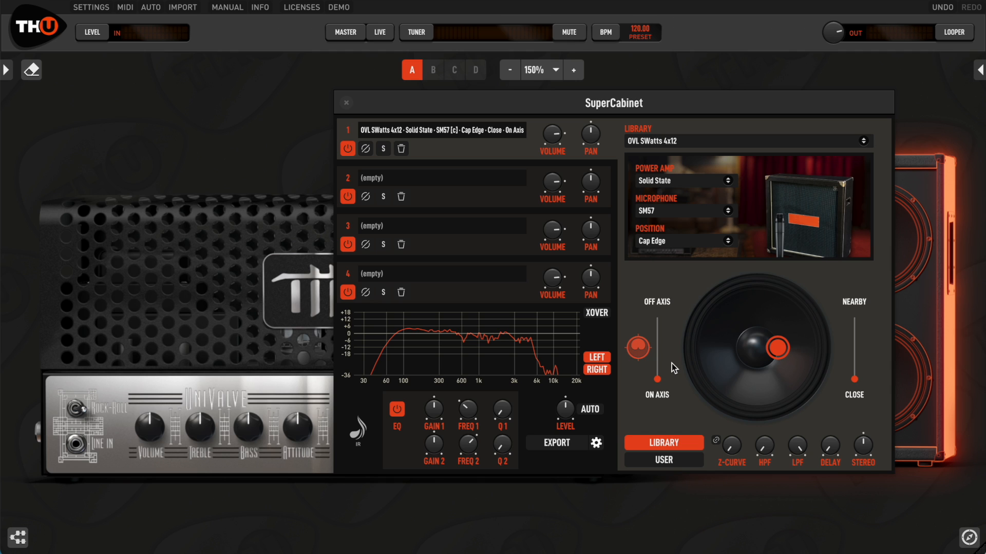
mouse_move(654, 267)
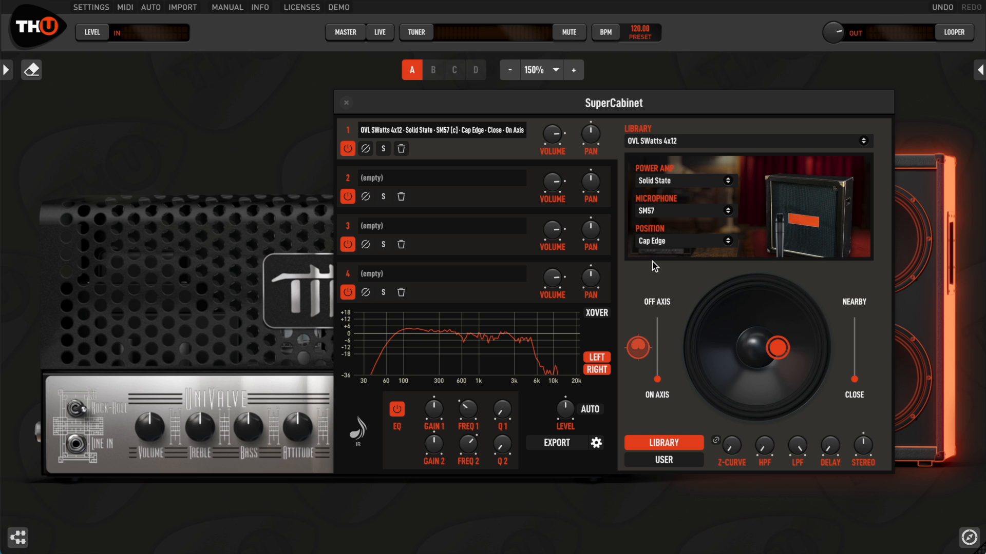
mouse_move(348, 107)
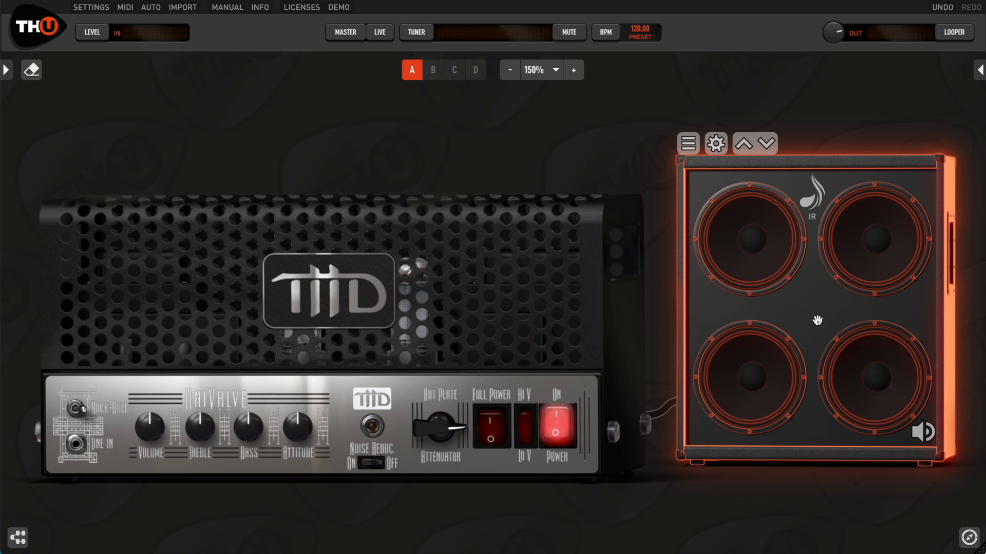
mouse_move(809, 309)
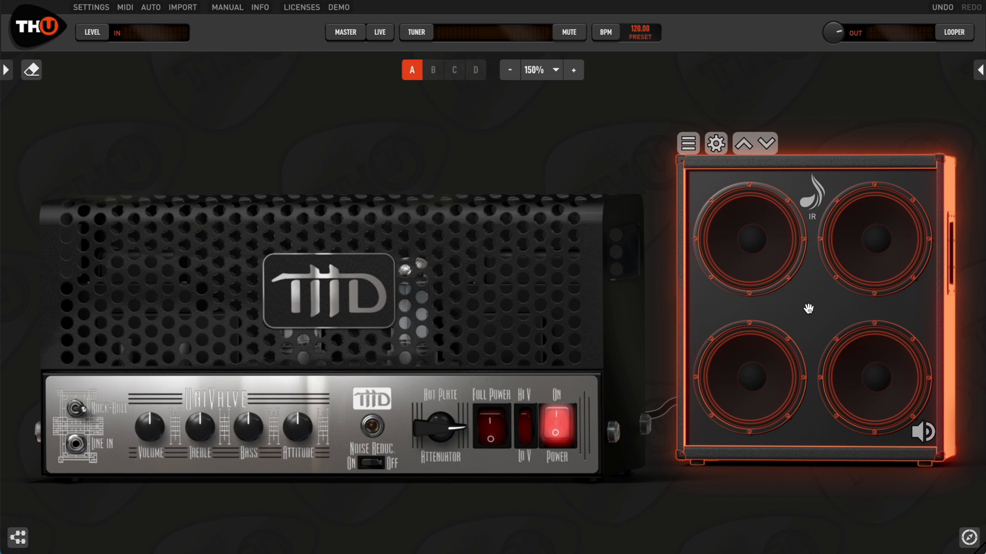
- Enter the cabinet's SuperCabinet editor and list the user IR files (VINT-12 series)
click(715, 144)
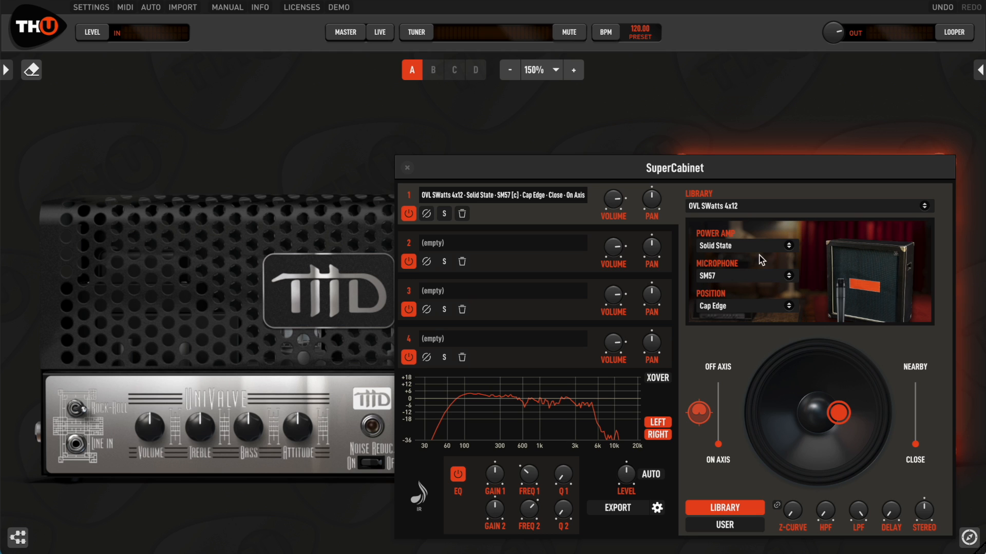
click(724, 525)
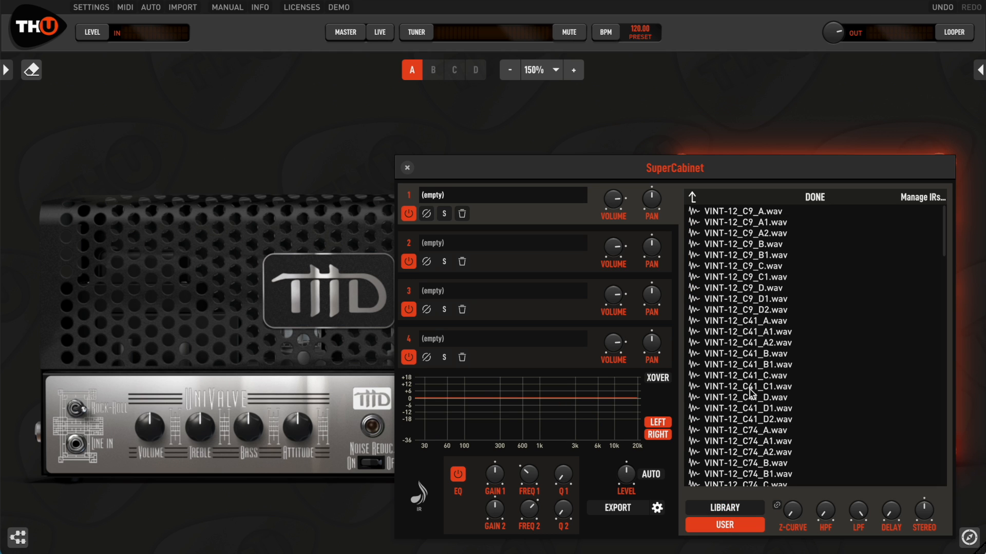
- Load the user IR VINT-12_C41_D1.wav into SuperCabinet slot 1
click(742, 408)
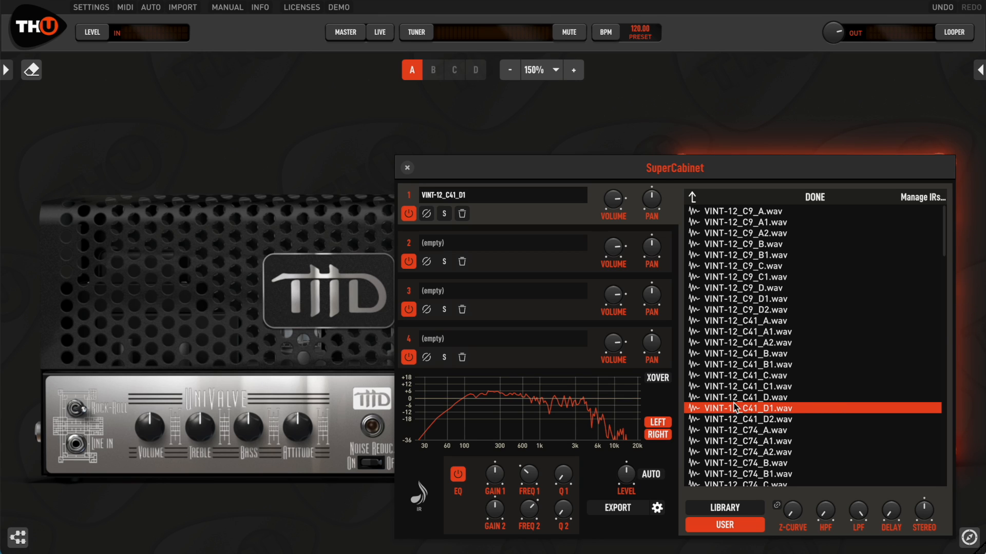
mouse_move(601, 397)
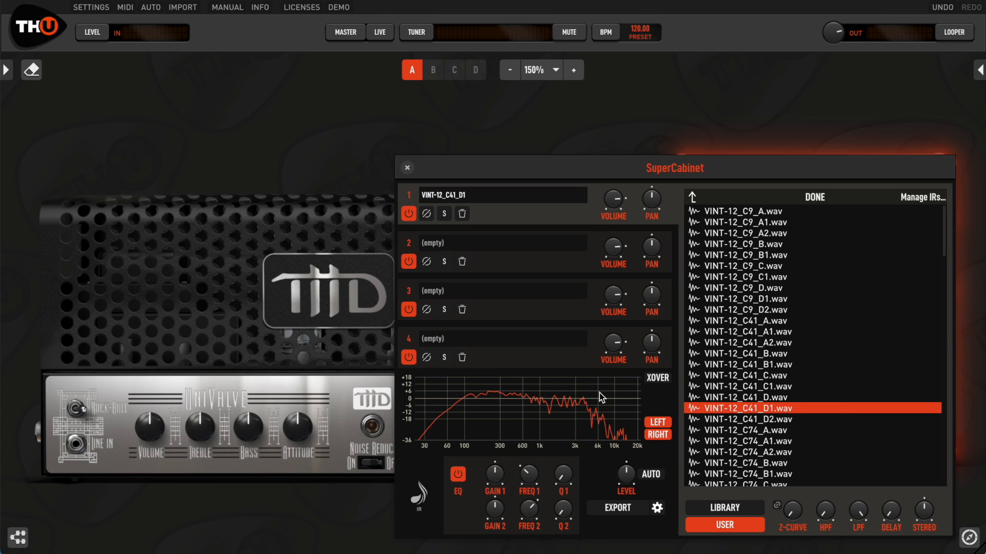
mouse_move(579, 442)
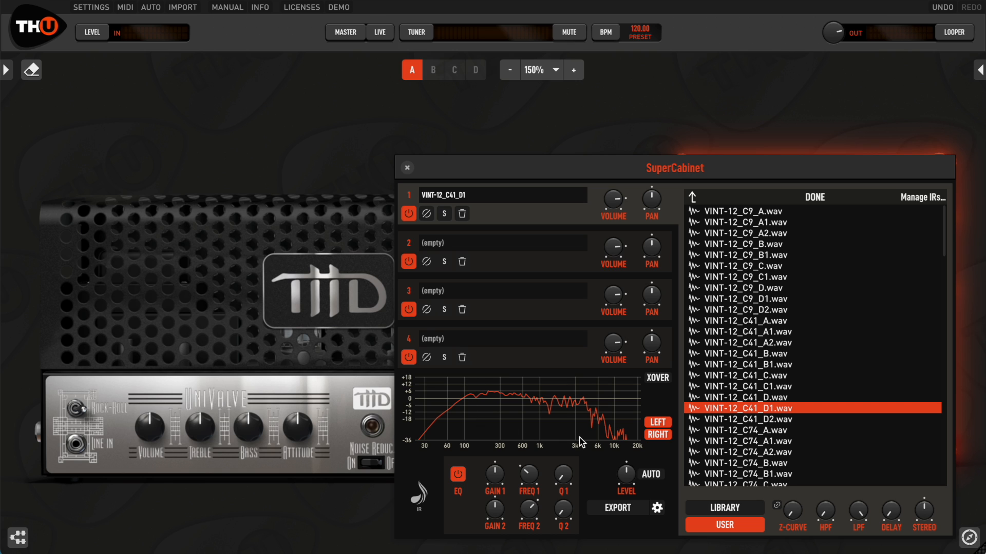
mouse_move(721, 548)
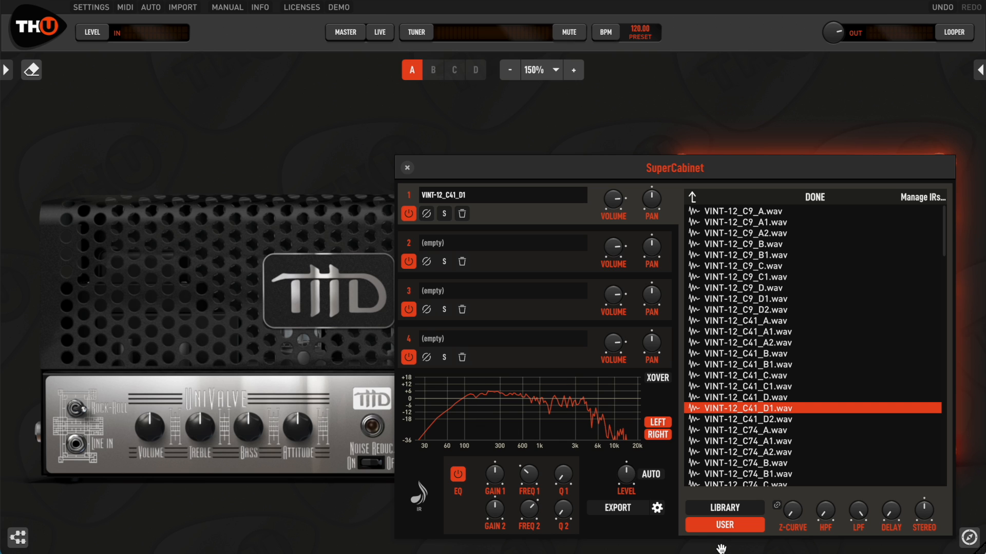
mouse_move(694, 543)
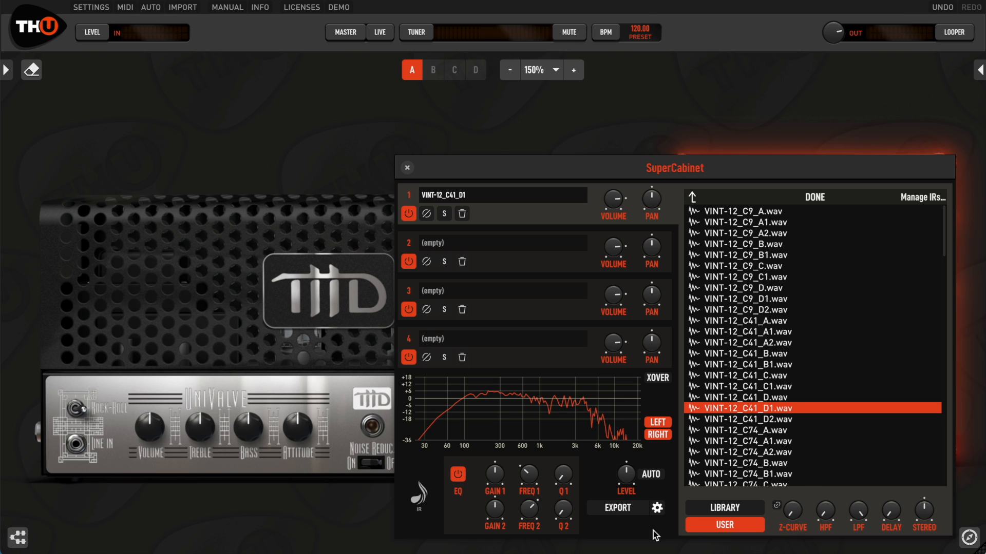
mouse_move(432, 495)
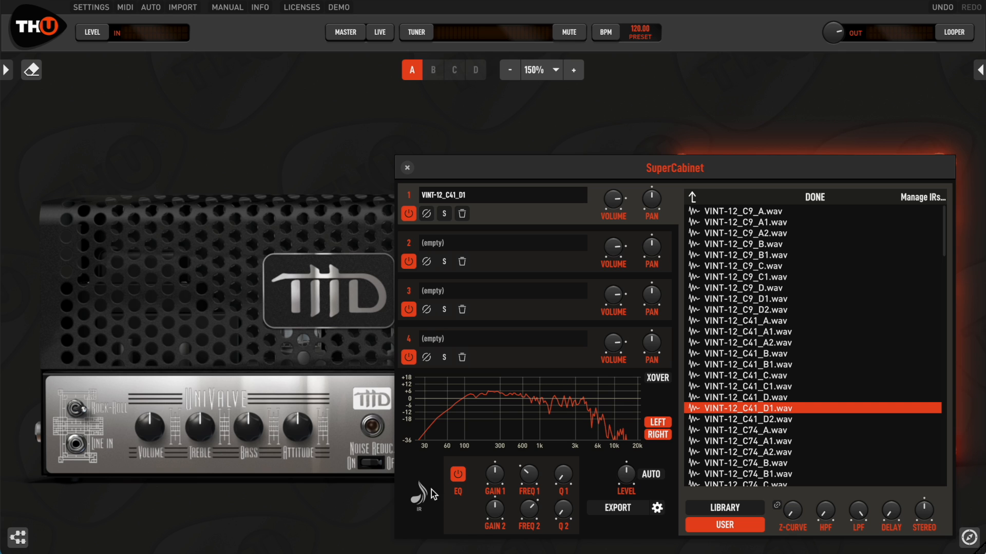
mouse_move(437, 526)
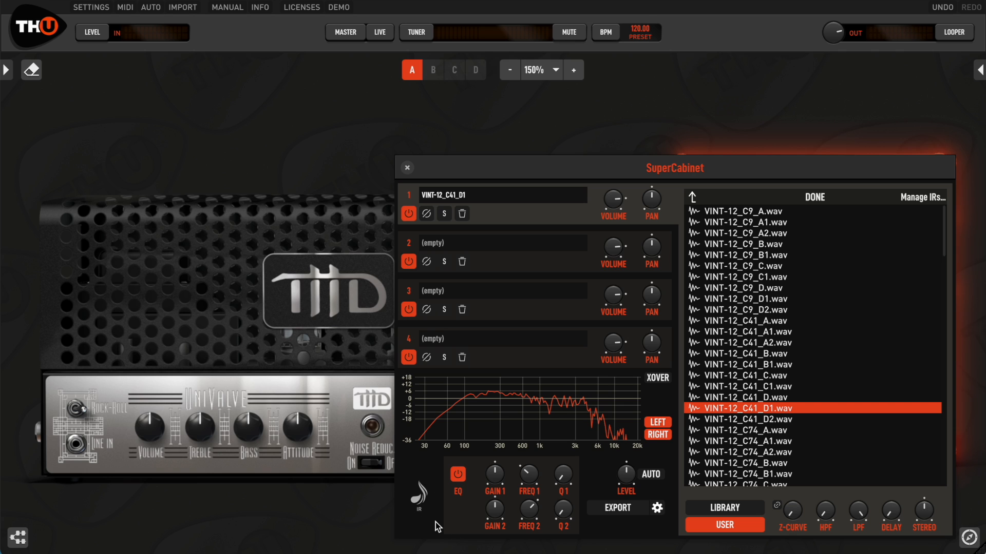
mouse_move(414, 179)
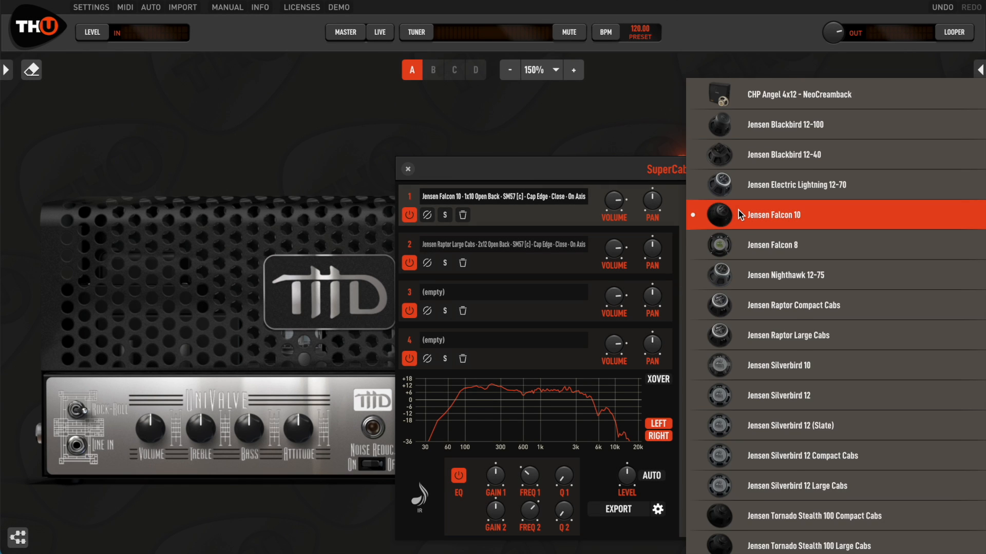
- Start an IR export of the combined Jensen cabinet, then cancel the save dialog
scroll(down, 3)
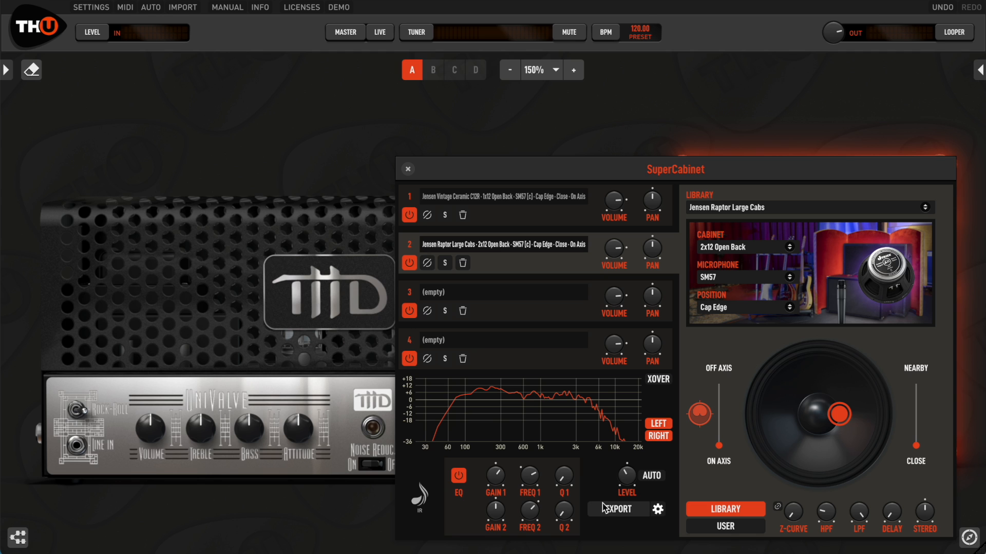
click(617, 510)
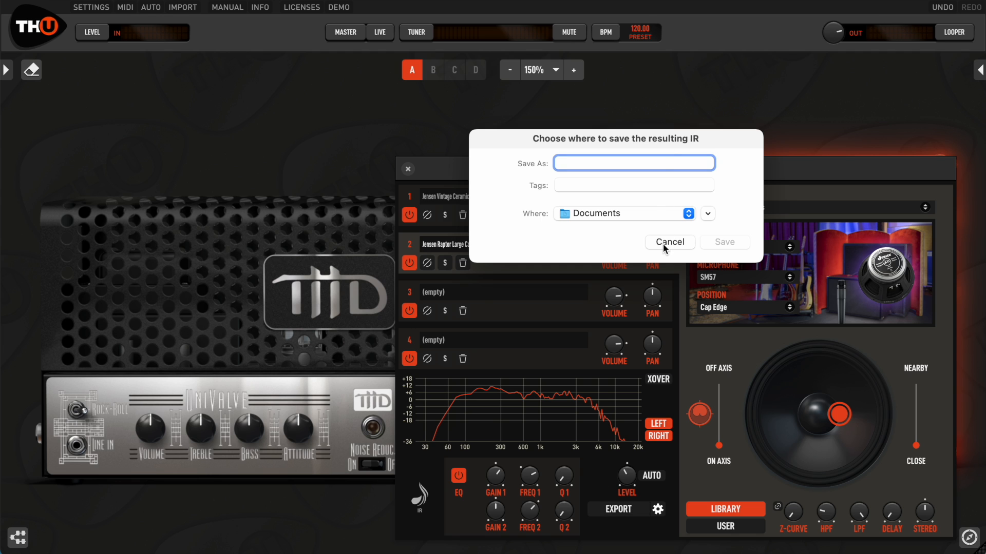
click(669, 242)
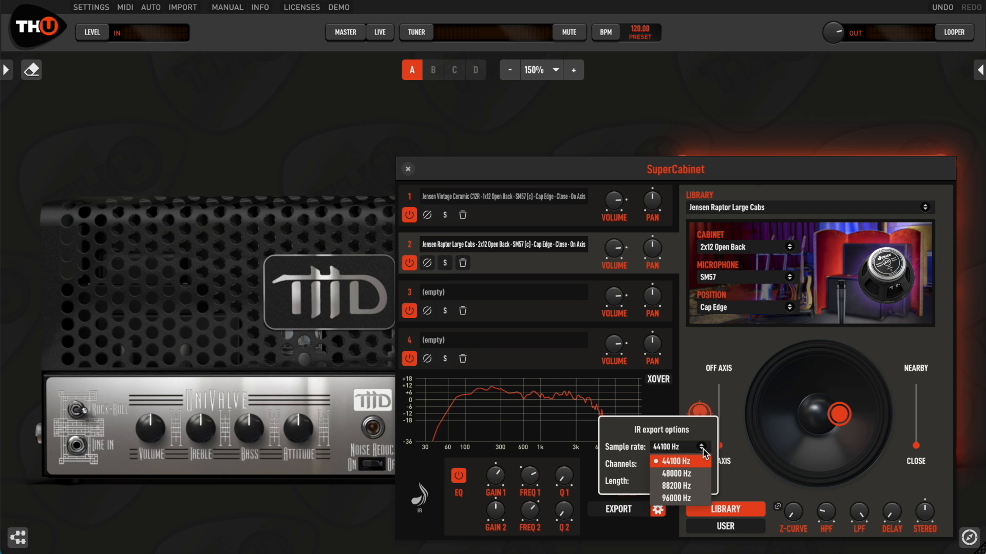
- Set IR export to 48000 Hz sample rate, mono, maximum length and close the options
click(674, 473)
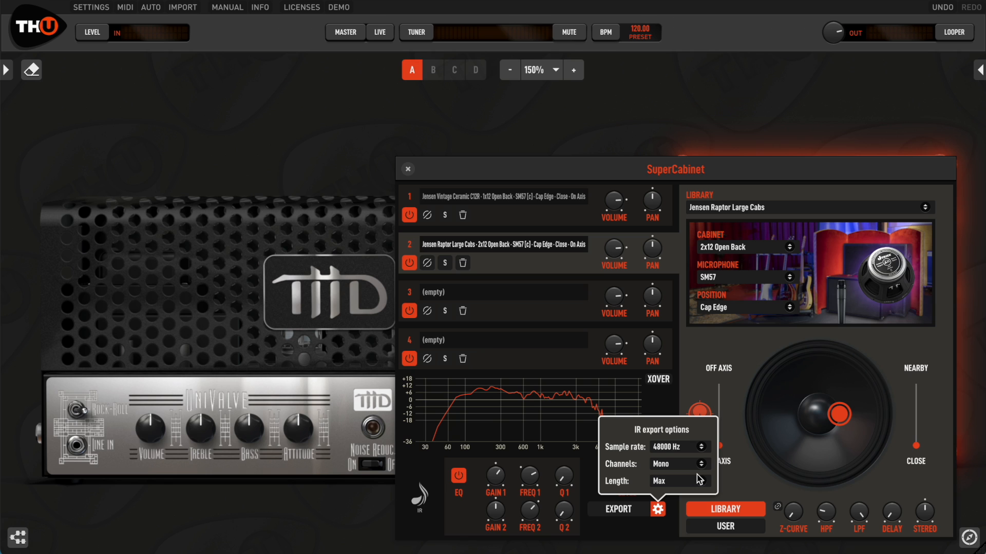
click(678, 480)
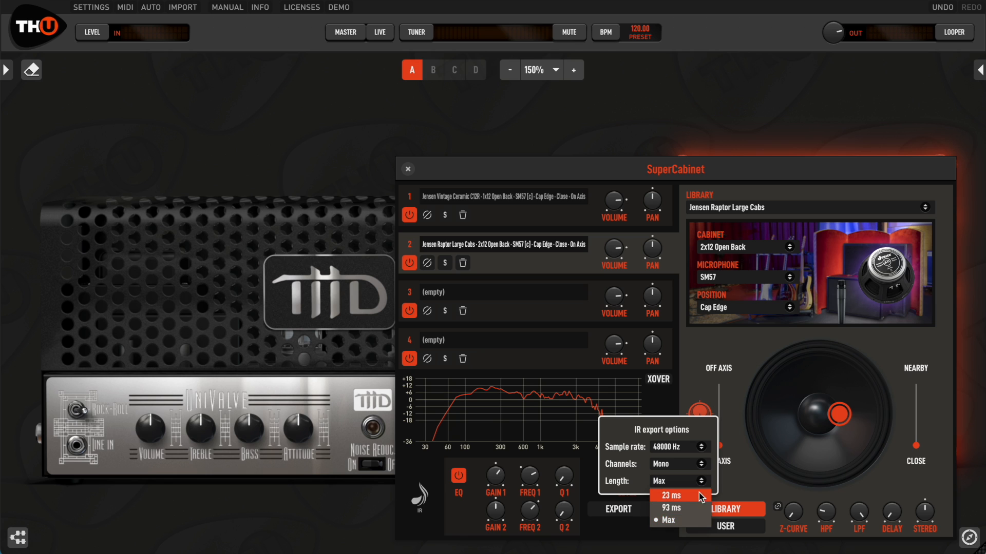
click(668, 520)
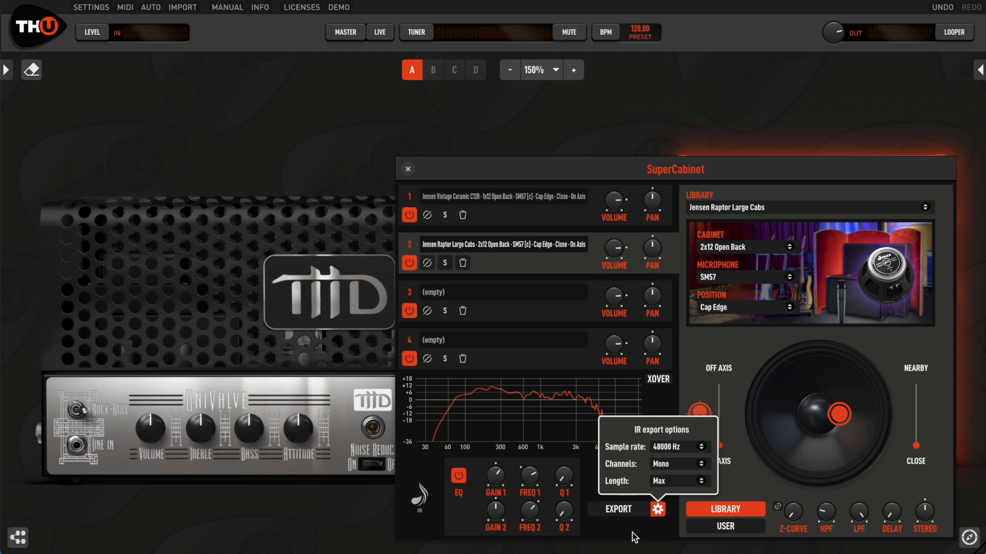
click(657, 510)
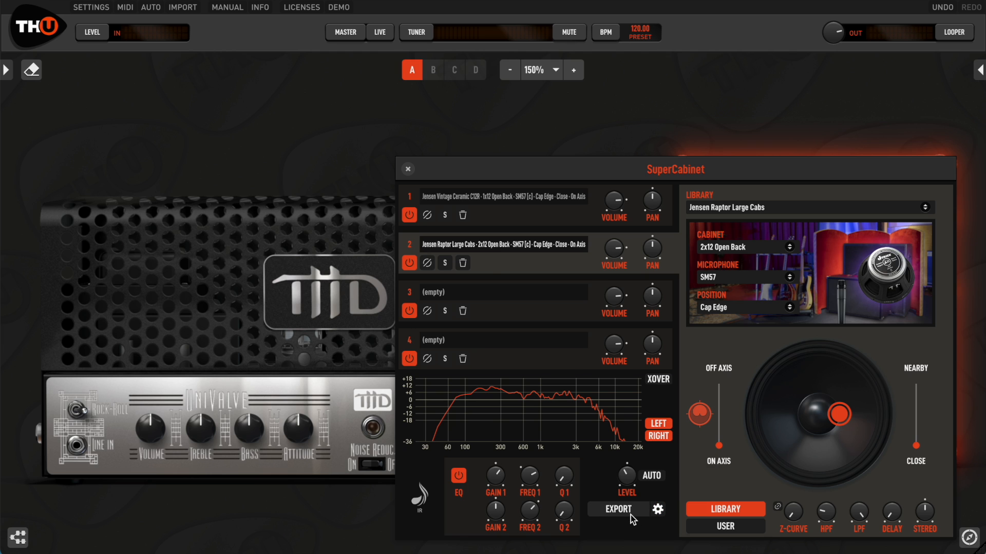